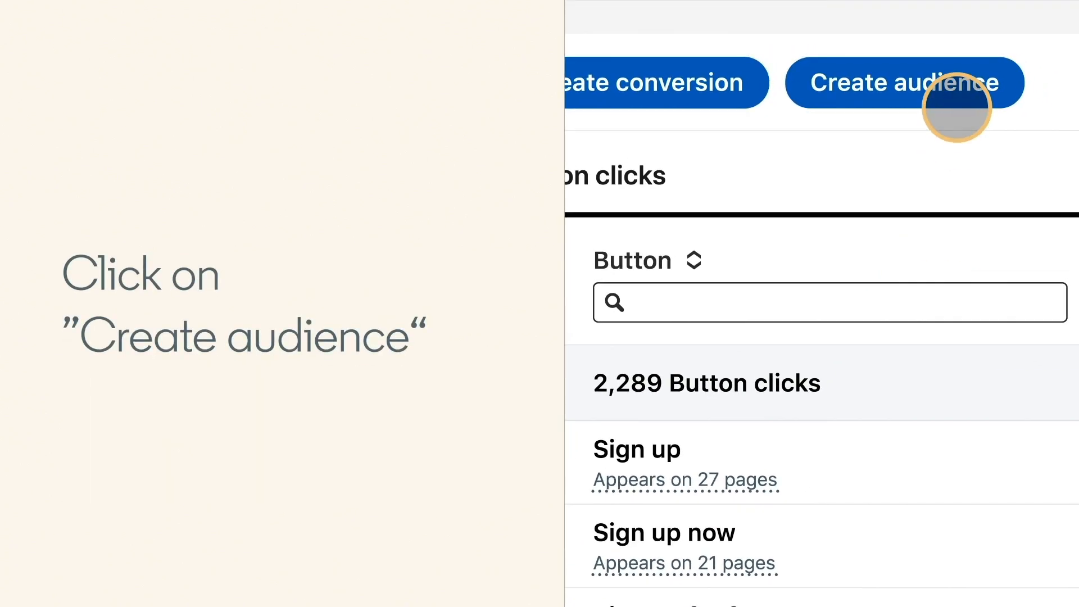
- Start a website audience from the three checked sign-up button clicks
click(898, 82)
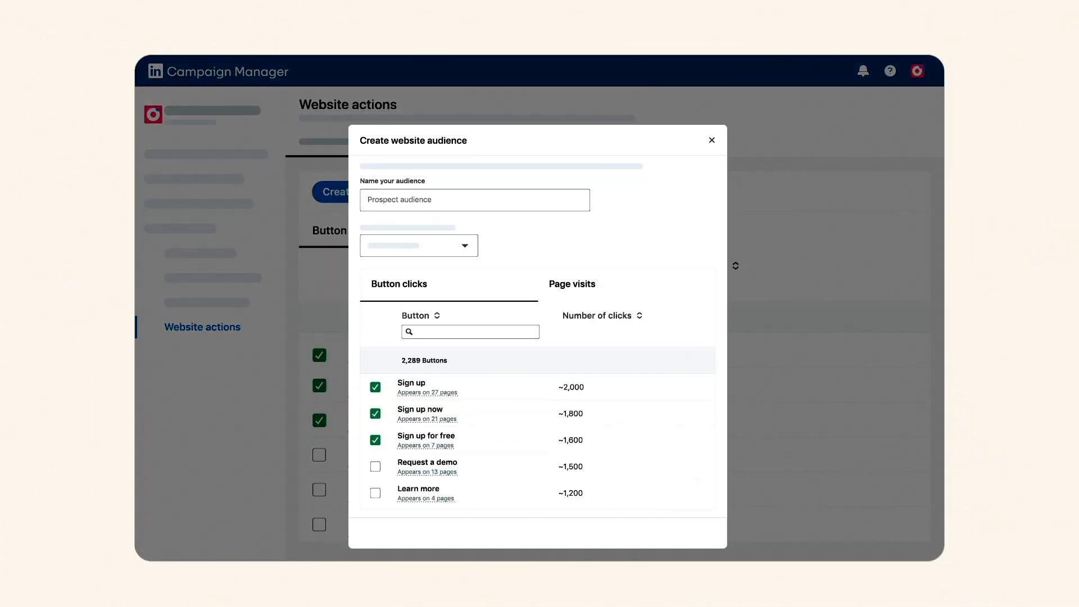
- Name the website audience 'Clicks on sign up'
text(Clicks on sig)
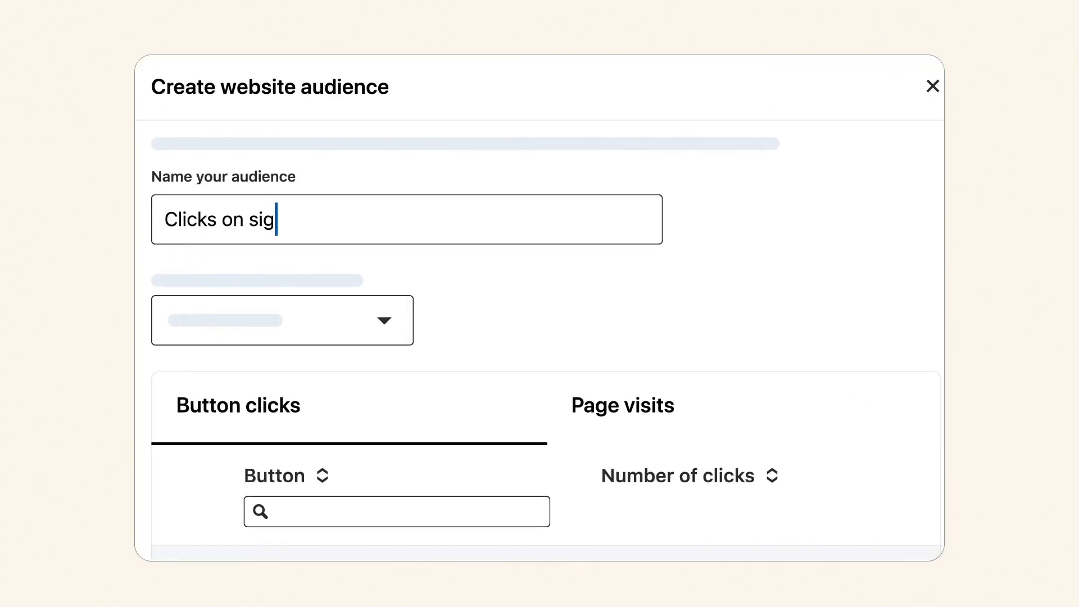
text(n up)
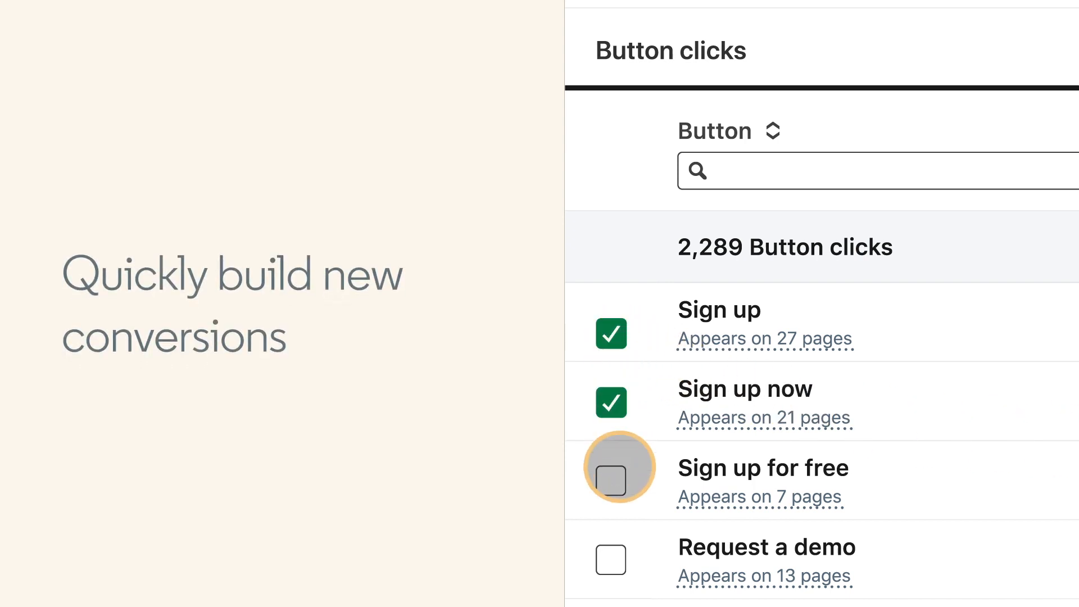
- Start a conversion from the checked Sign up, Sign up now and Sign up for free buttons
scroll(up, 3)
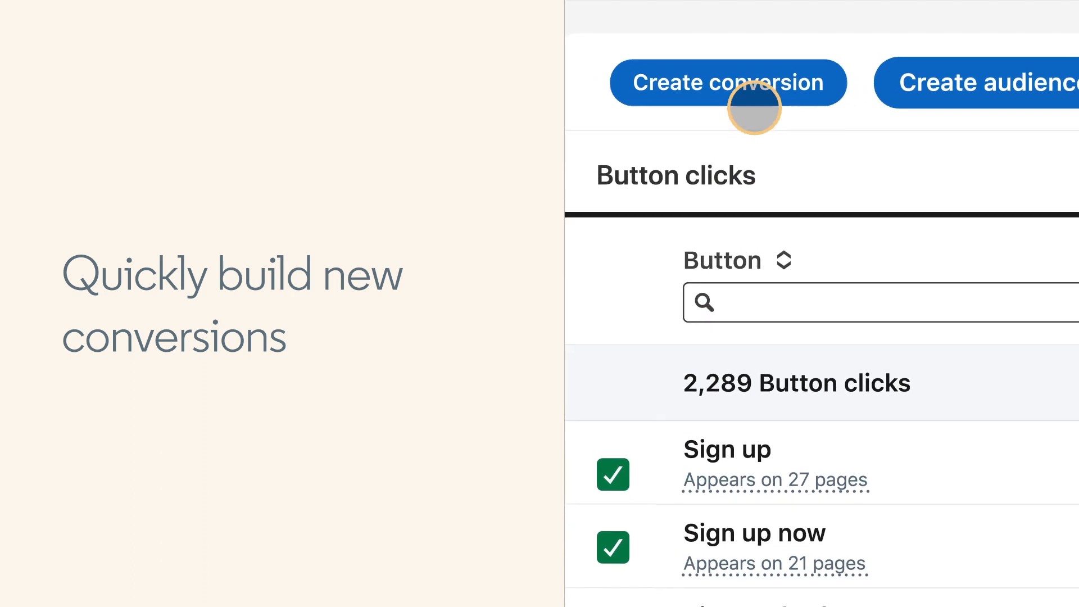
click(728, 83)
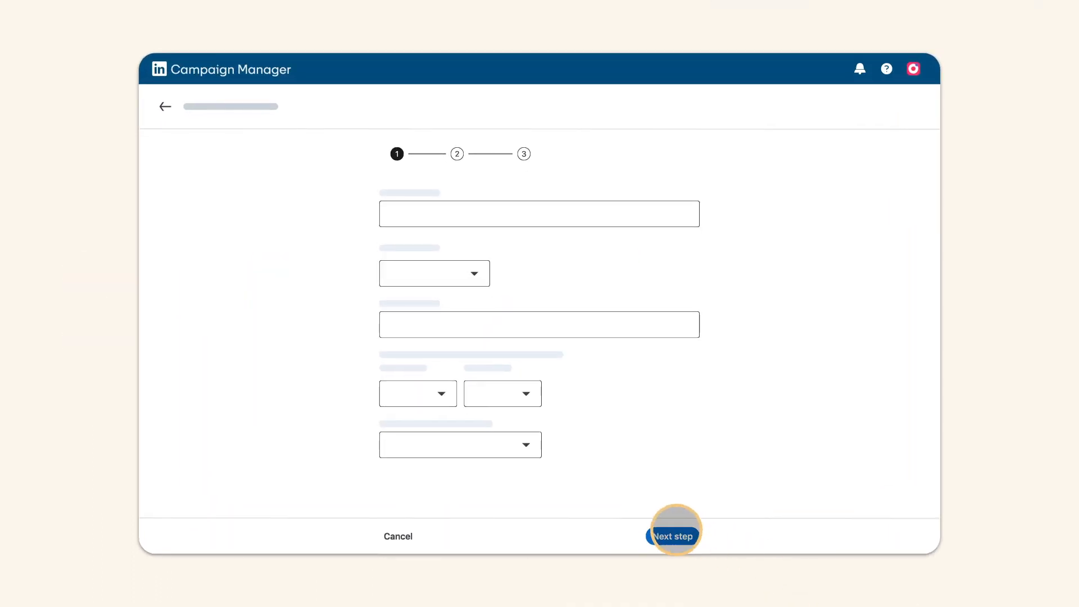
- Advance the conversion setup past the details and the review of selected sign-up actions
click(674, 536)
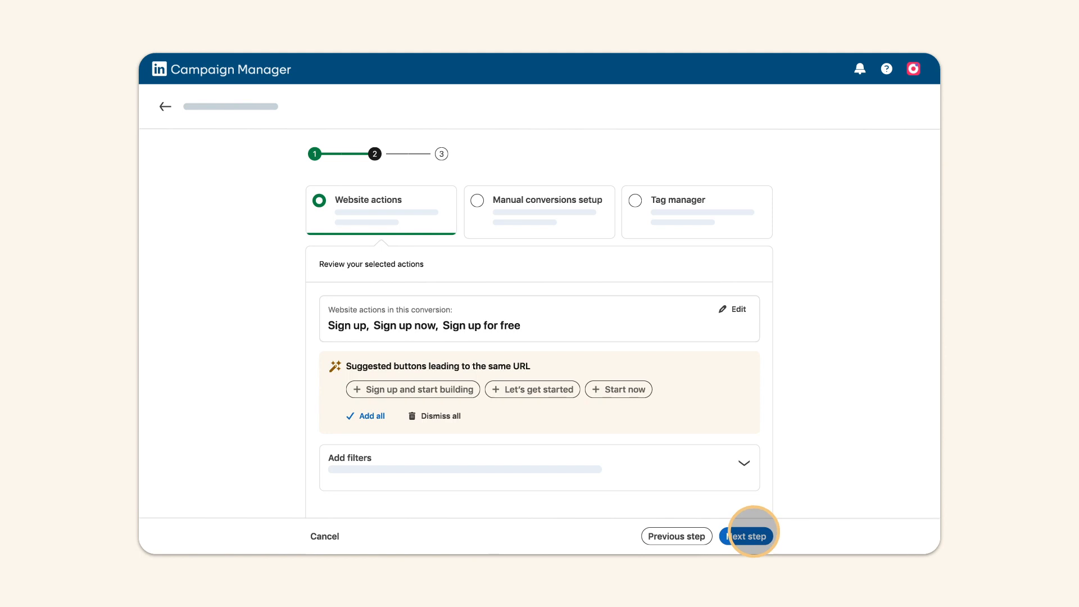
click(747, 536)
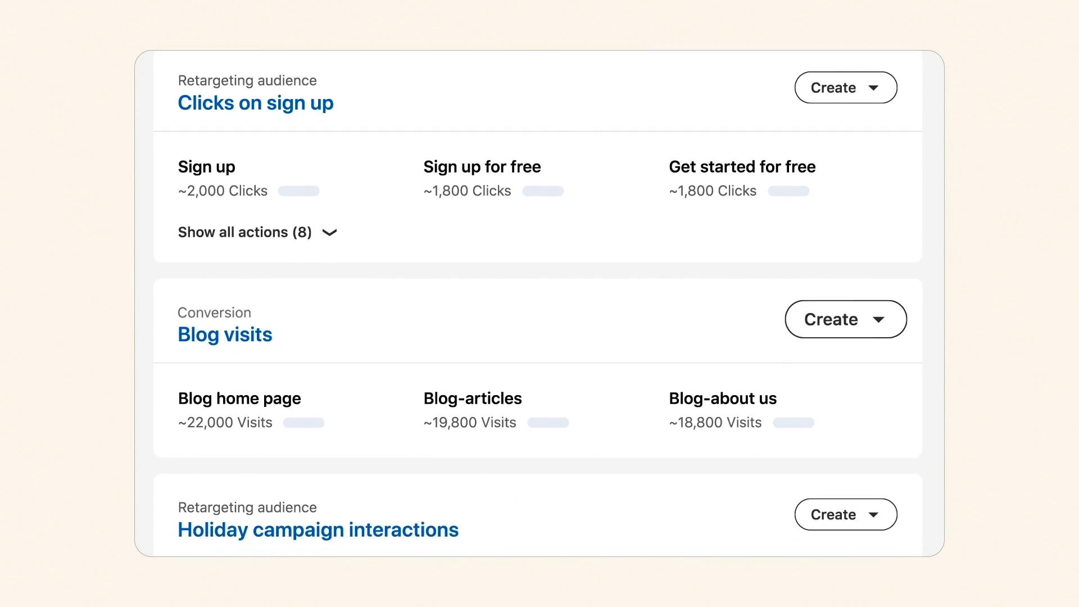
- Scroll the Website Actions in Use list to view the audiences and conversions
scroll(down, 3)
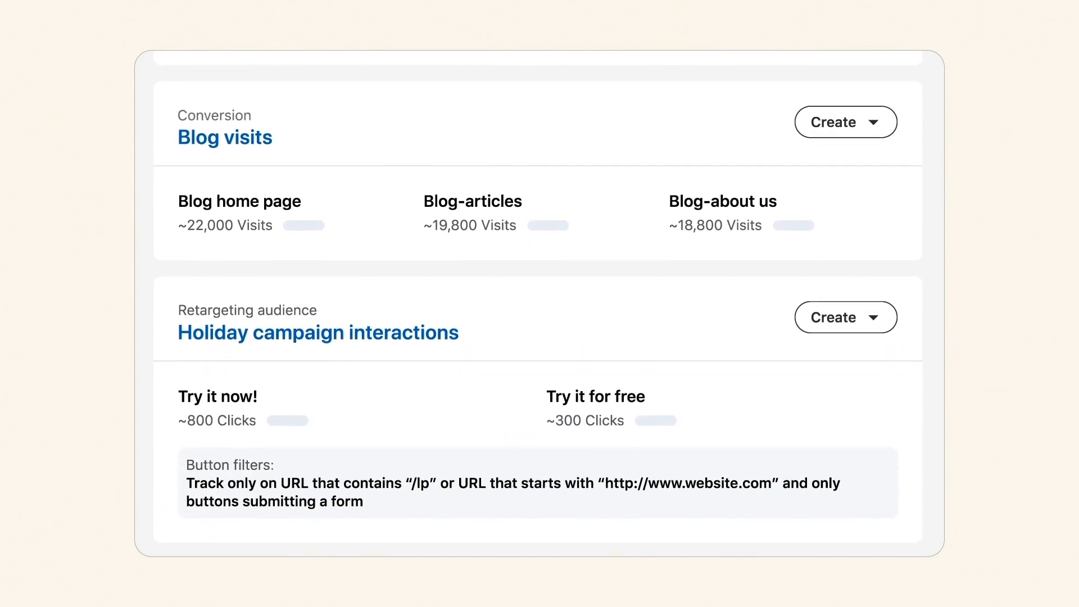